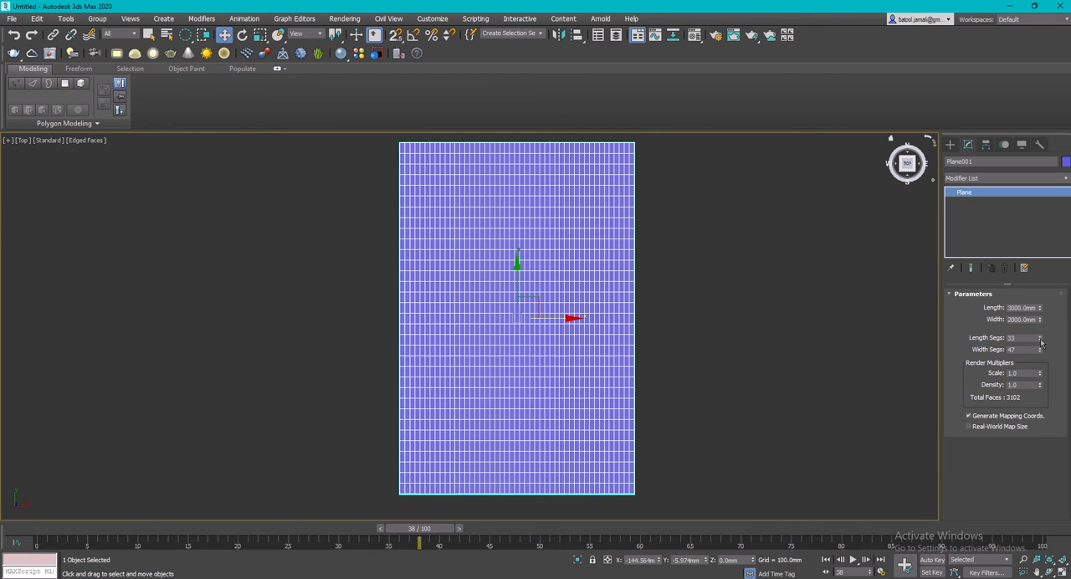
Raise the plane's Length and Width Segs to form a dense grid.
click(1039, 335)
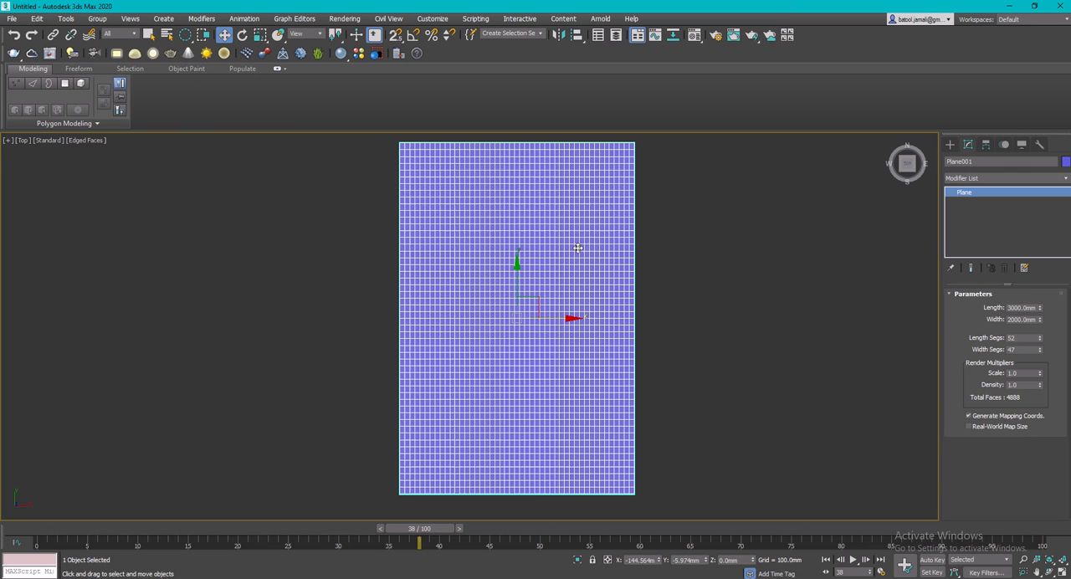
mouse_move(492, 216)
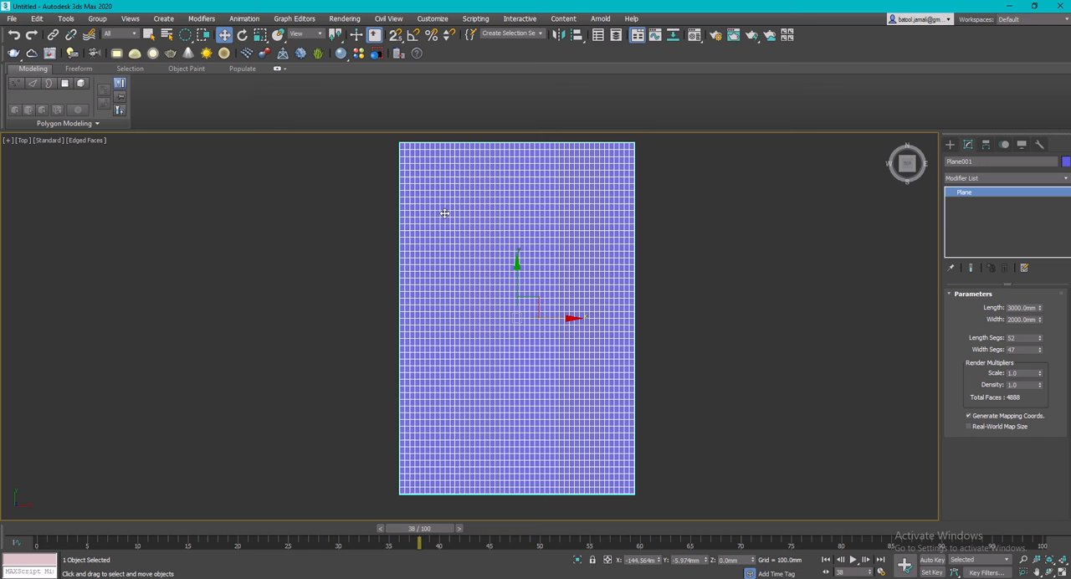
mouse_move(395, 289)
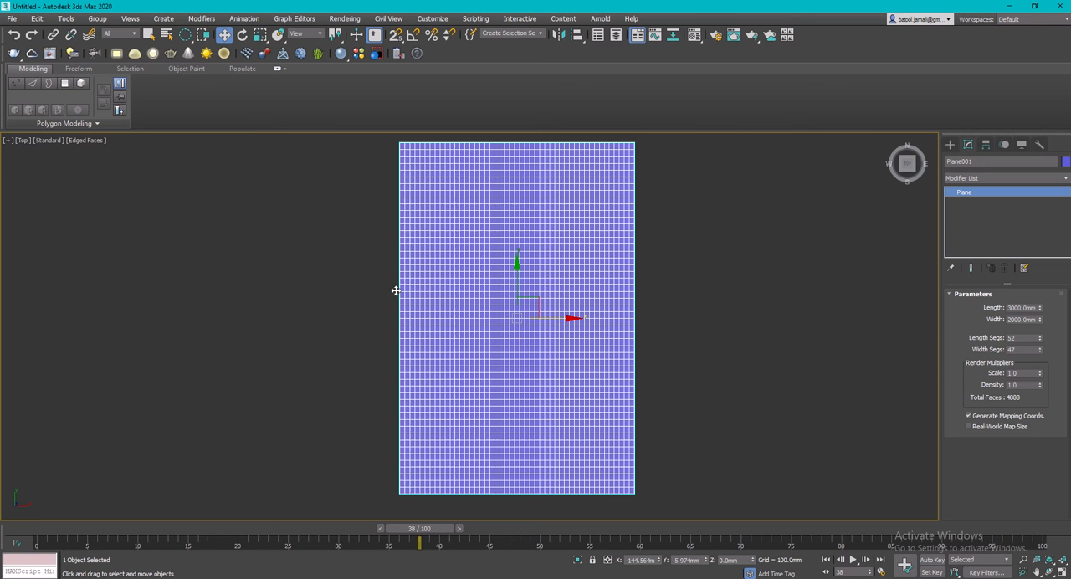
mouse_move(490, 328)
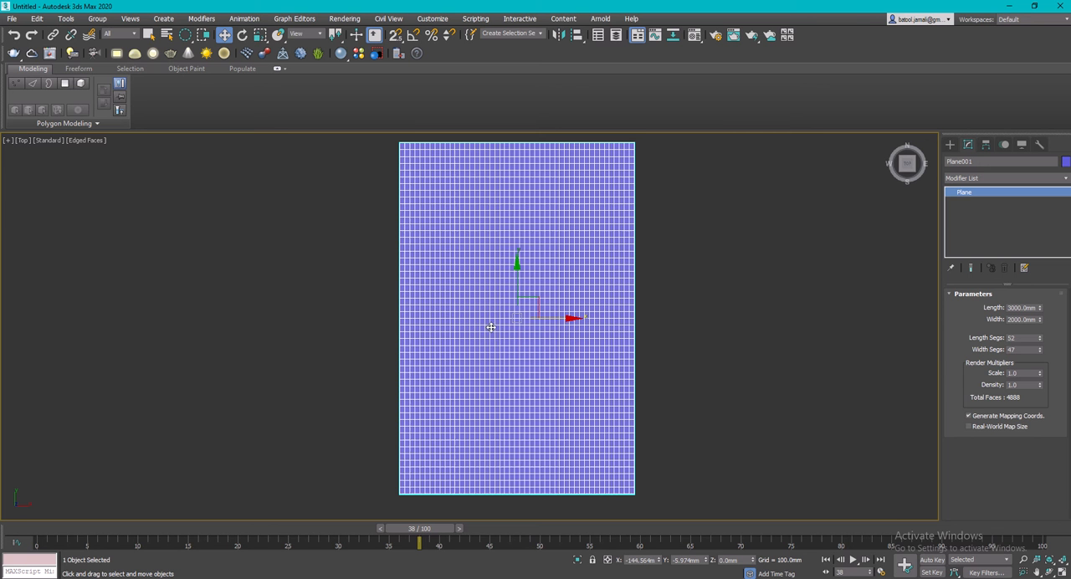
mouse_move(527, 238)
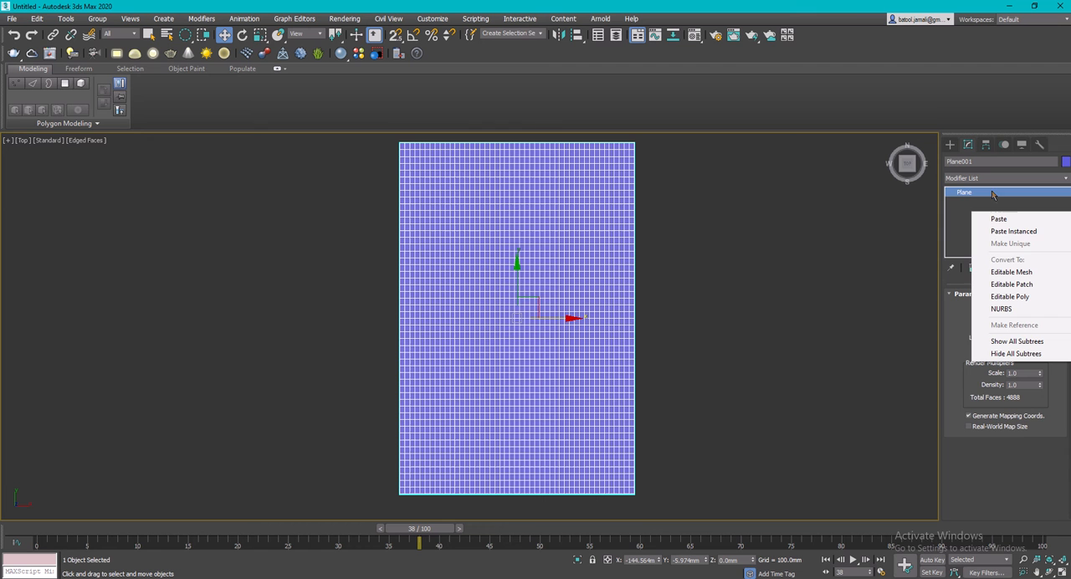
mouse_move(1011, 296)
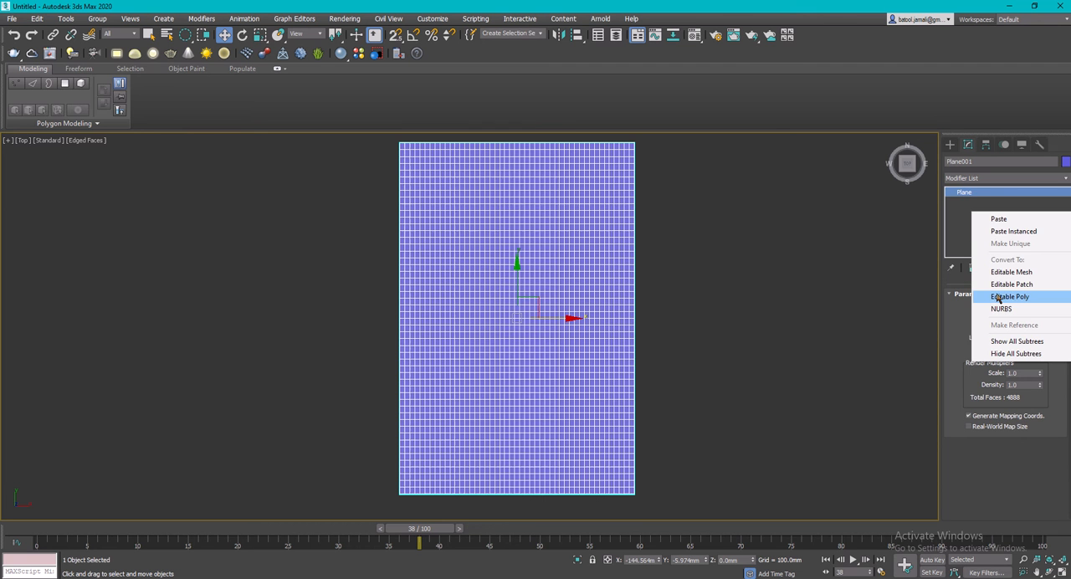
Convert the plane to an Editable Poly from the modifier stack.
click(1009, 296)
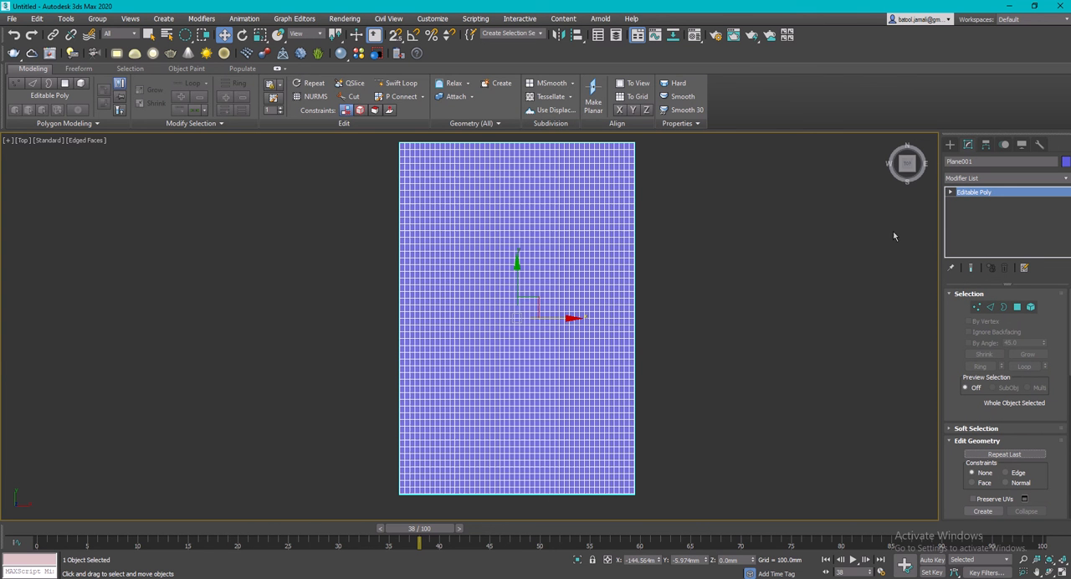
mouse_move(1018, 308)
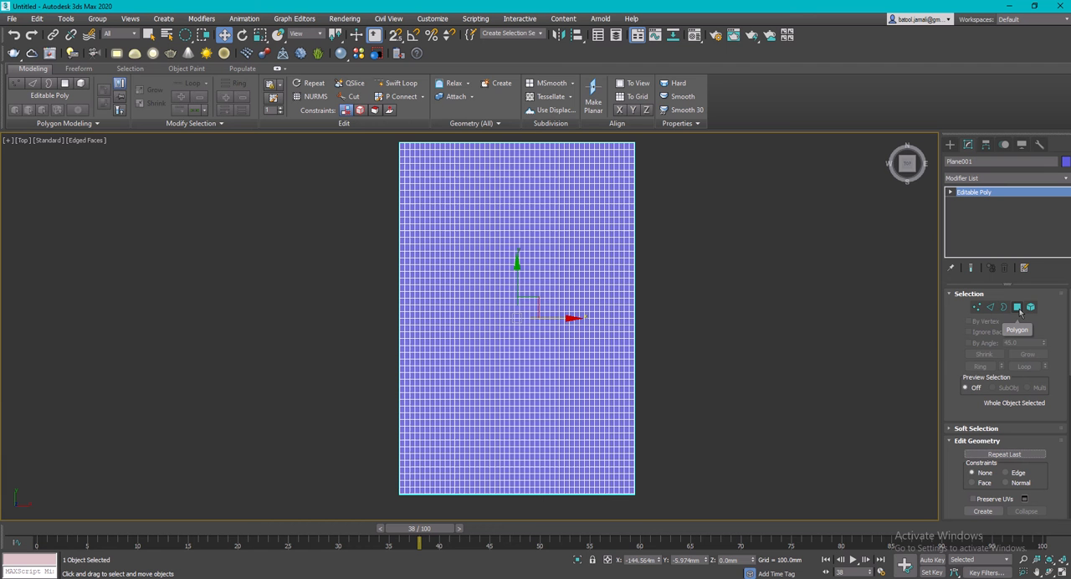
mouse_move(778, 362)
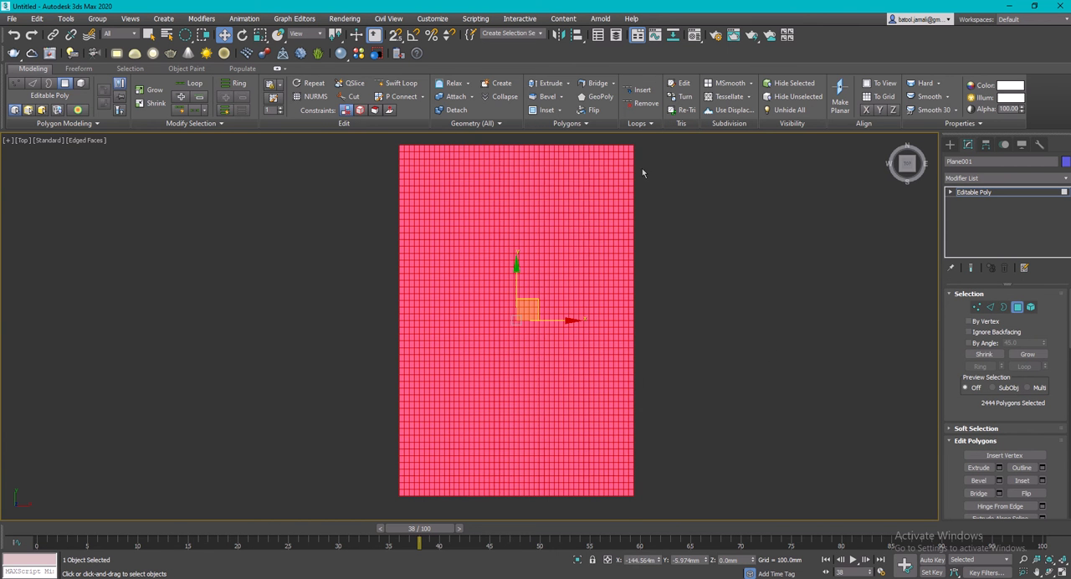
mouse_move(529, 235)
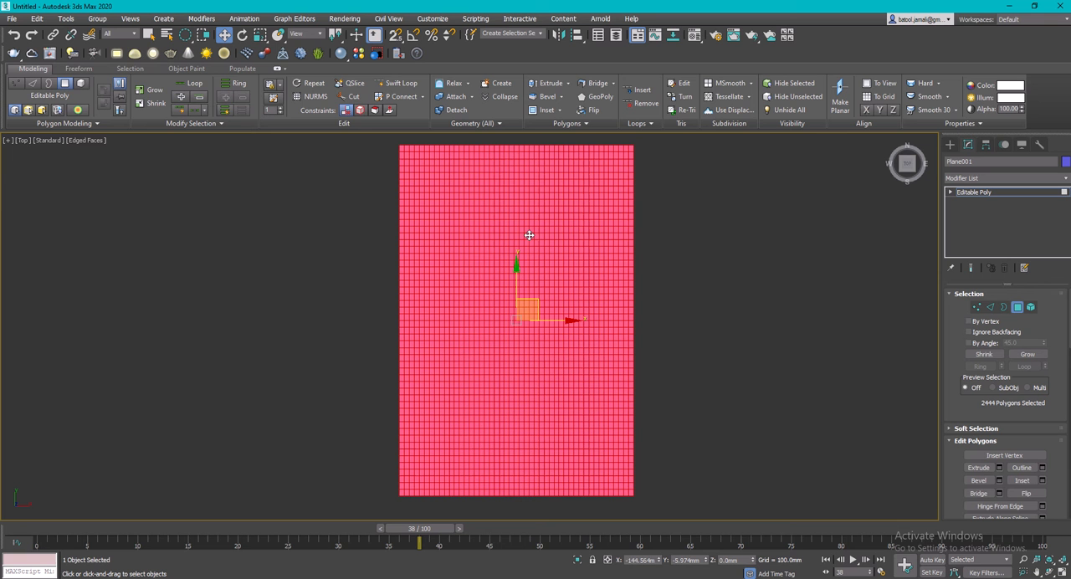
mouse_move(167, 141)
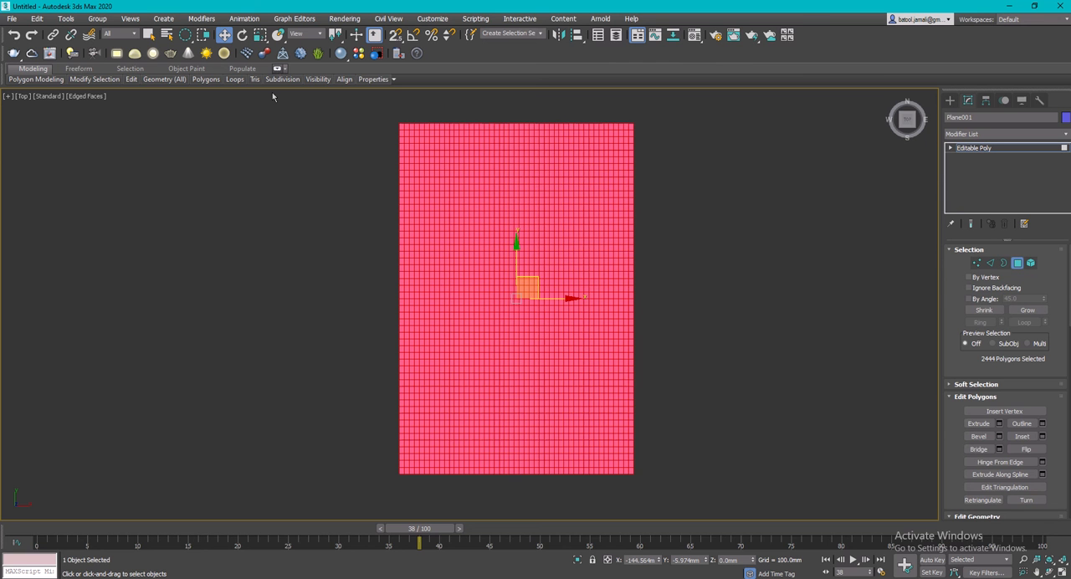
Expand the minimized Modeling ribbon back to full size.
click(278, 68)
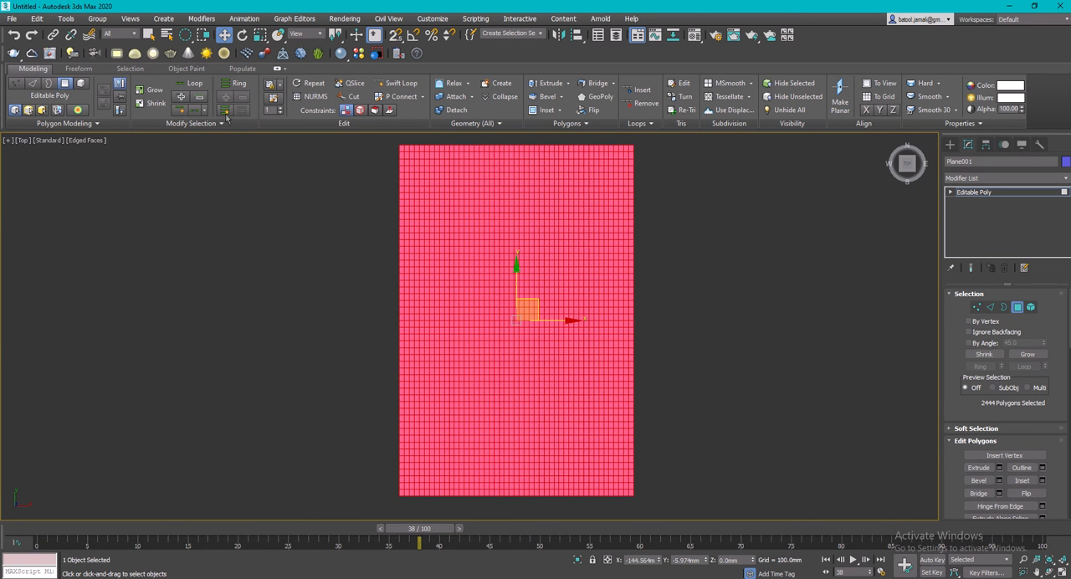
mouse_move(64, 131)
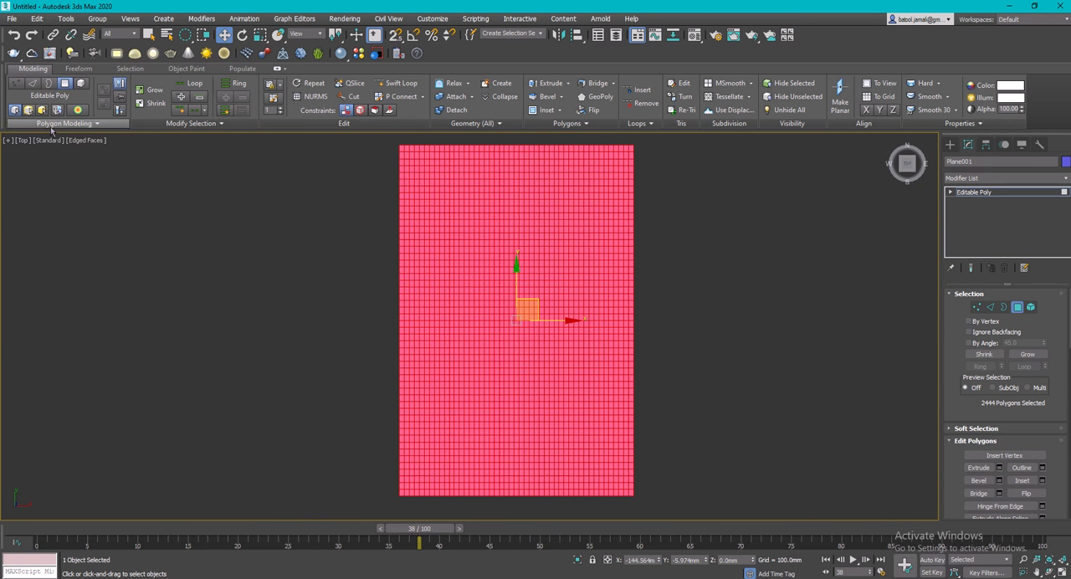
mouse_move(937, 455)
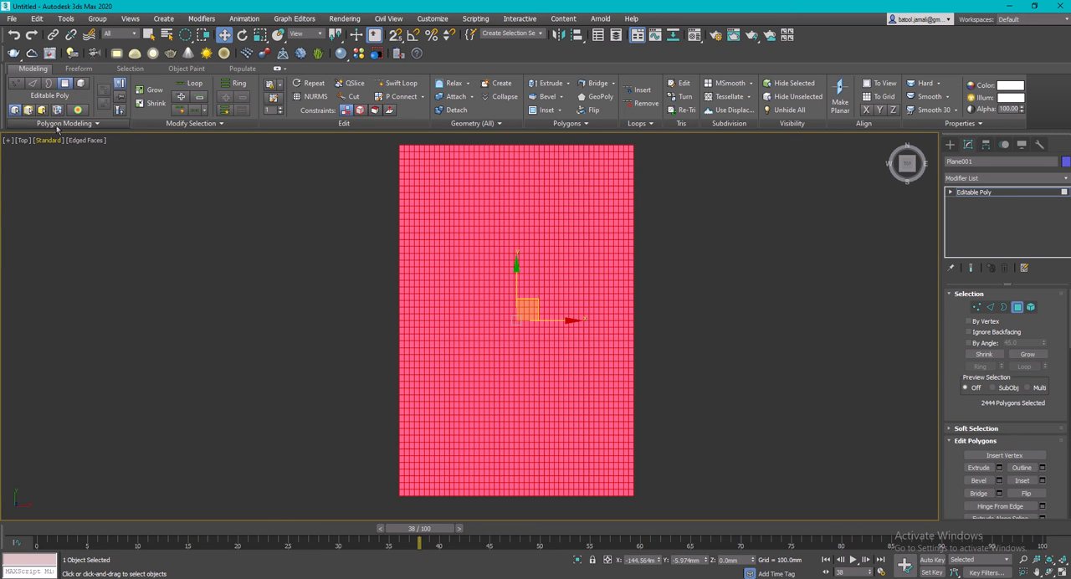
Launch Generate Topology from the Polygon Modeling dropdown to try maze-like patterns.
click(65, 124)
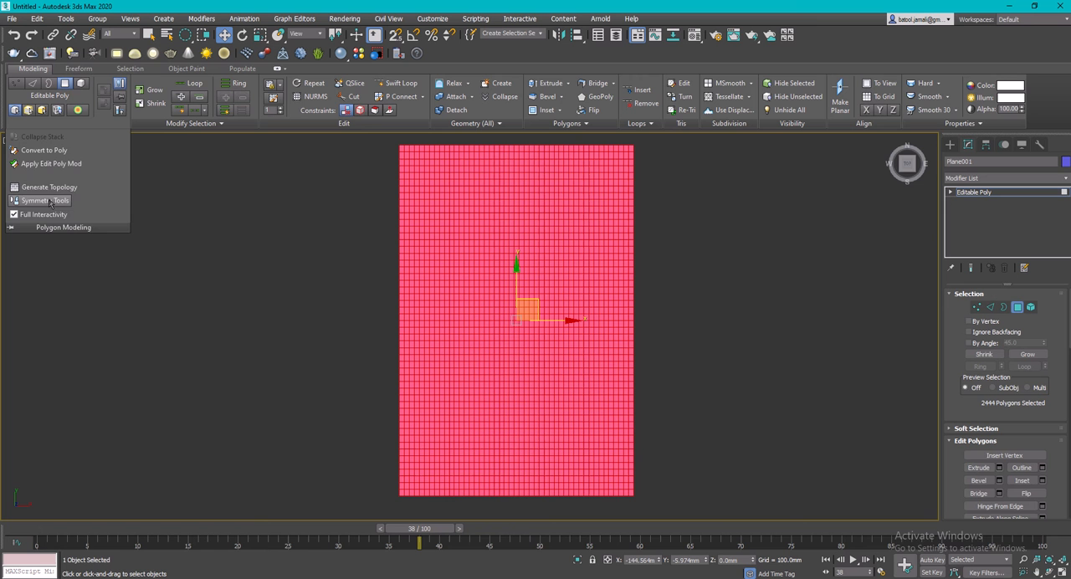
mouse_move(47, 187)
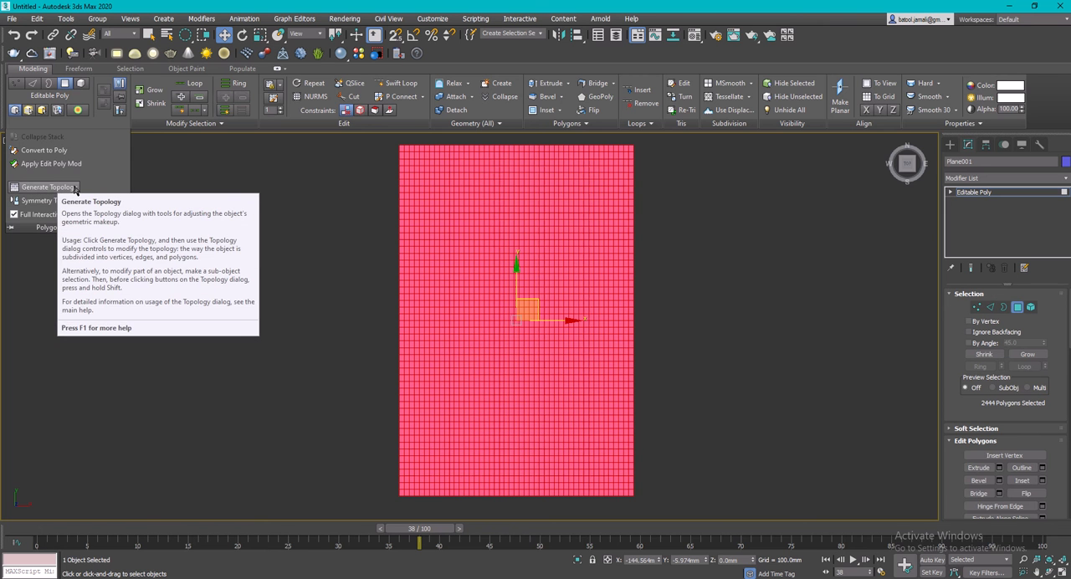
click(47, 187)
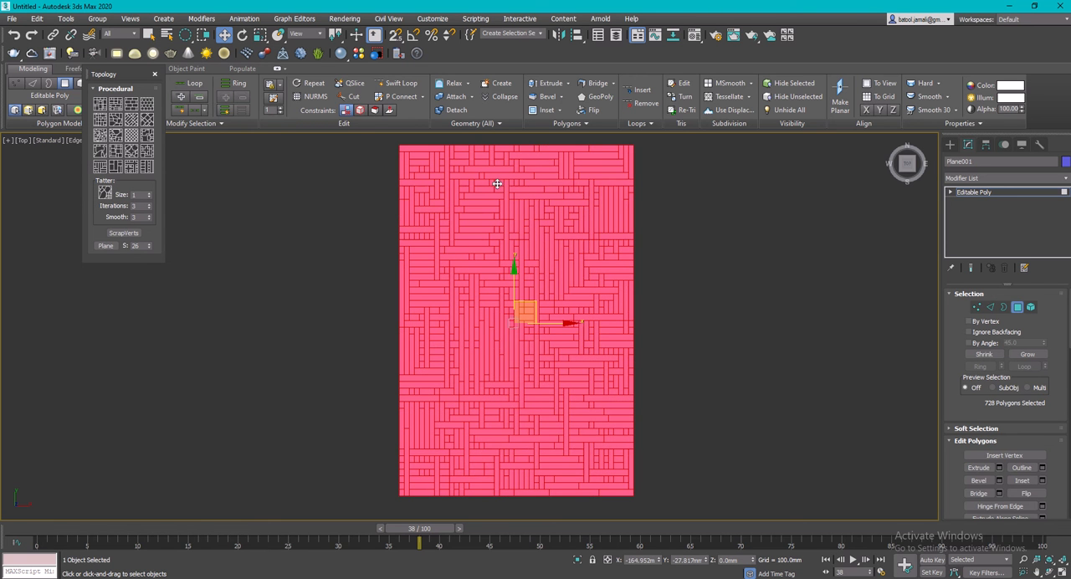
mouse_move(519, 439)
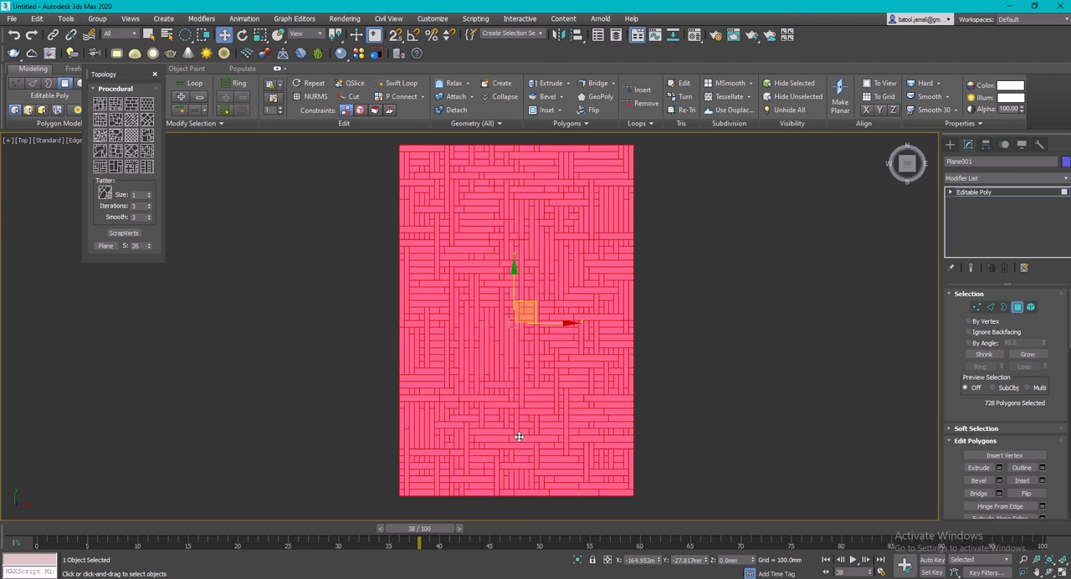
mouse_move(439, 398)
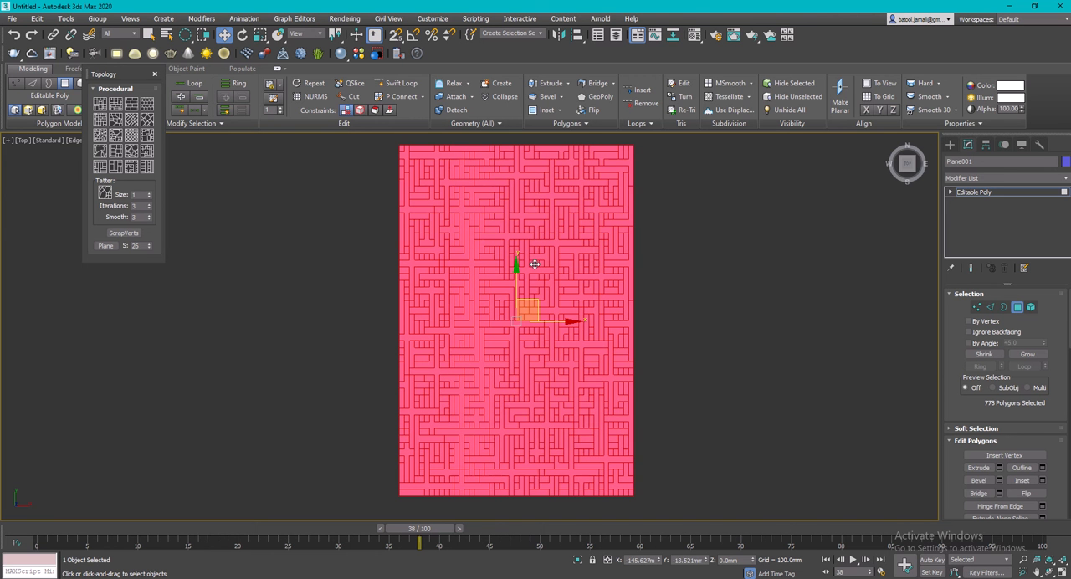
mouse_move(833, 452)
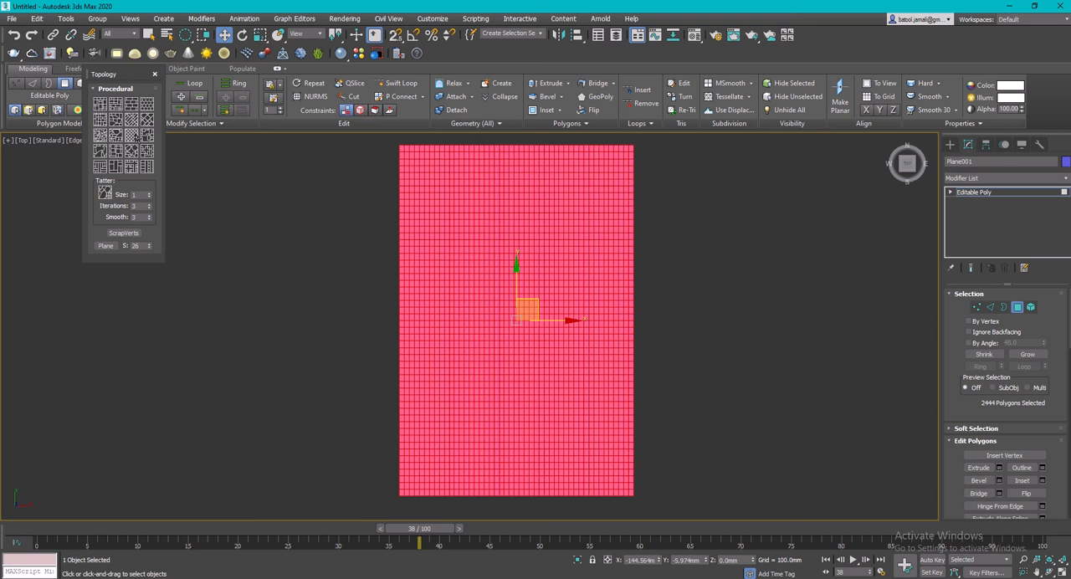
mouse_move(130, 150)
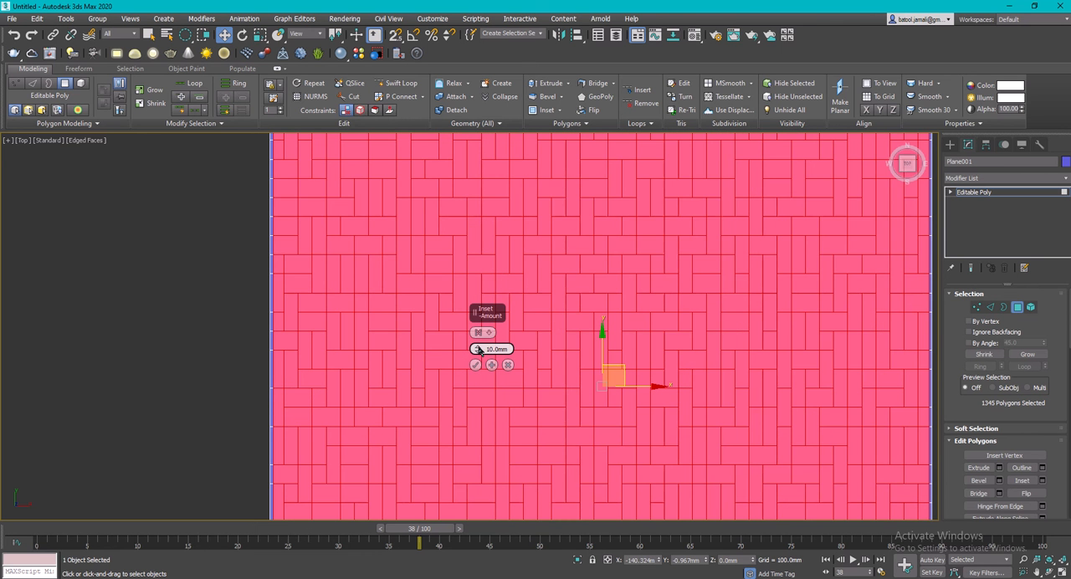
Inset the brick polygons By Polygon and increase the Amount to leave grout-like gaps.
click(479, 331)
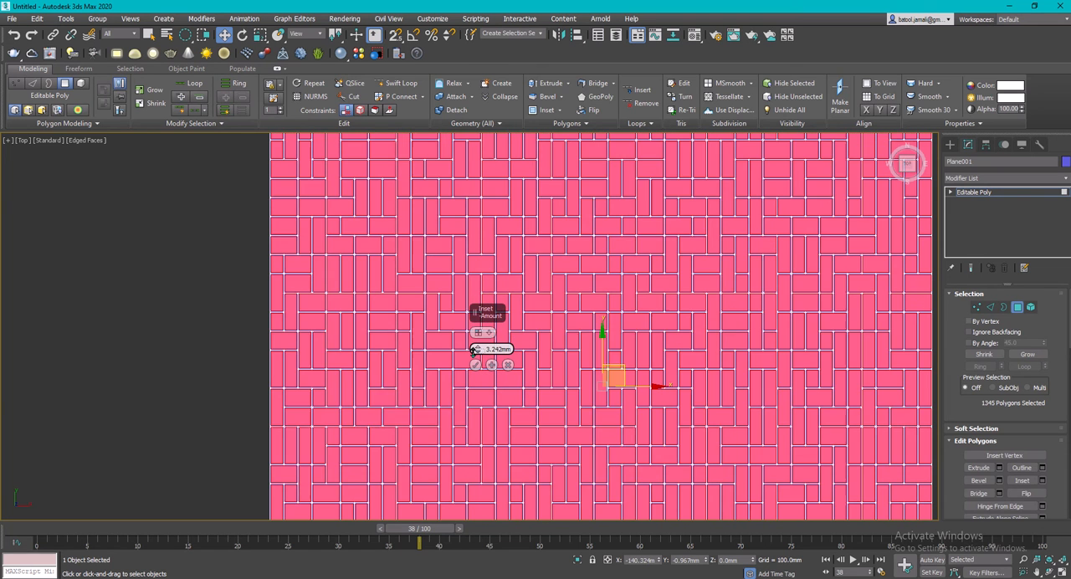
drag(477, 348, 482, 340)
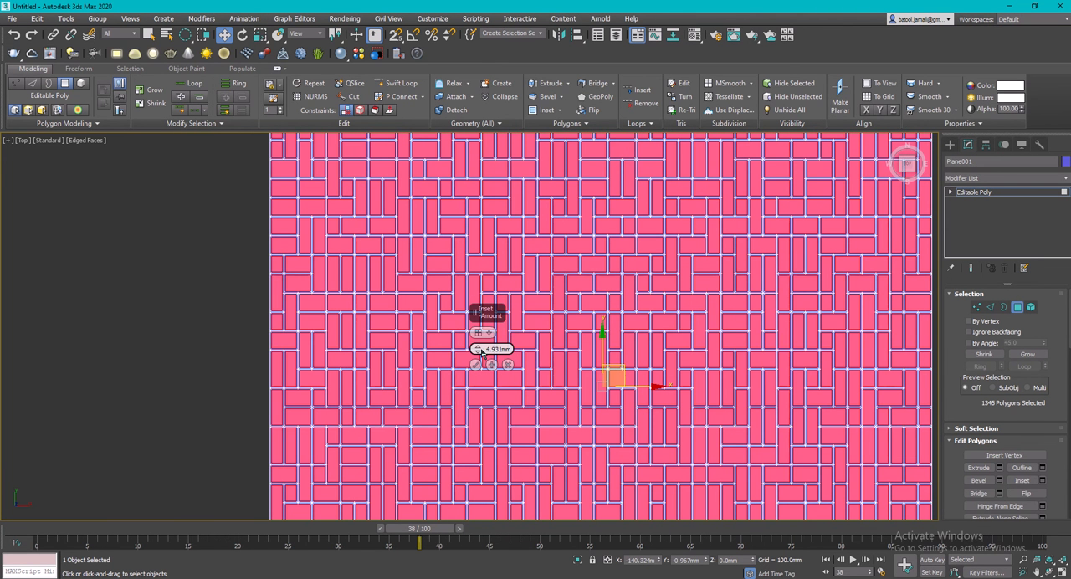